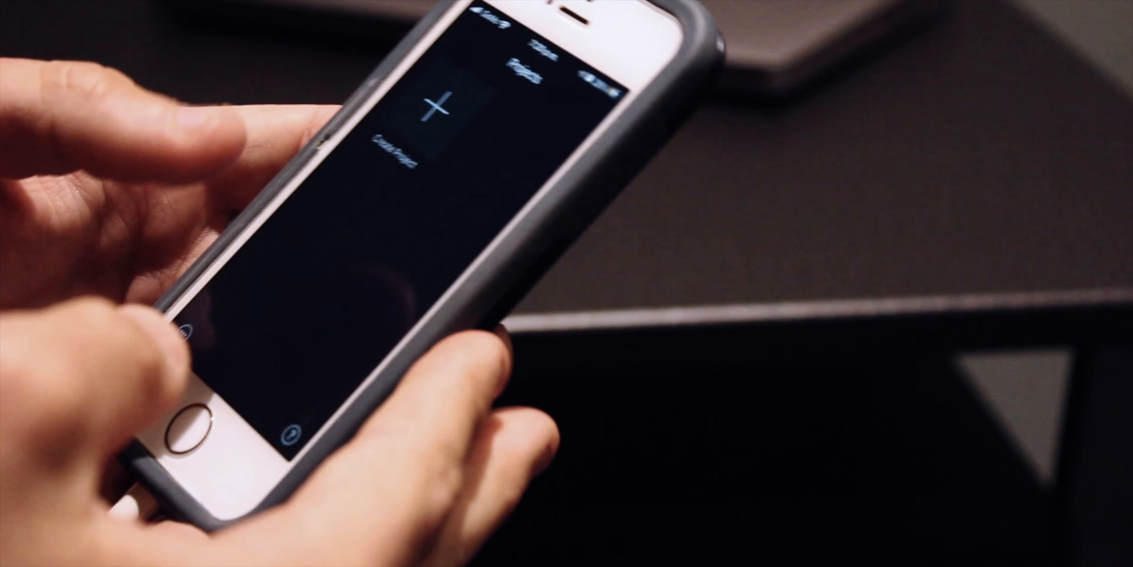
Start a new movie project from the Projects screen.
left_click(431, 108)
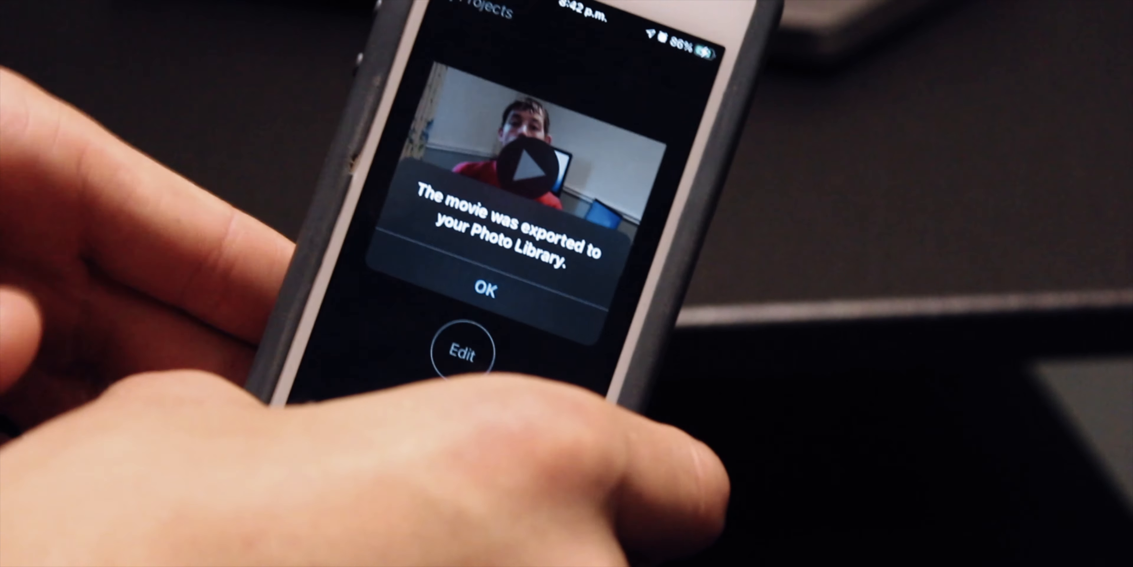
Acknowledge the export-complete alert, returning to the 'My Movie' project details.
left_click(486, 290)
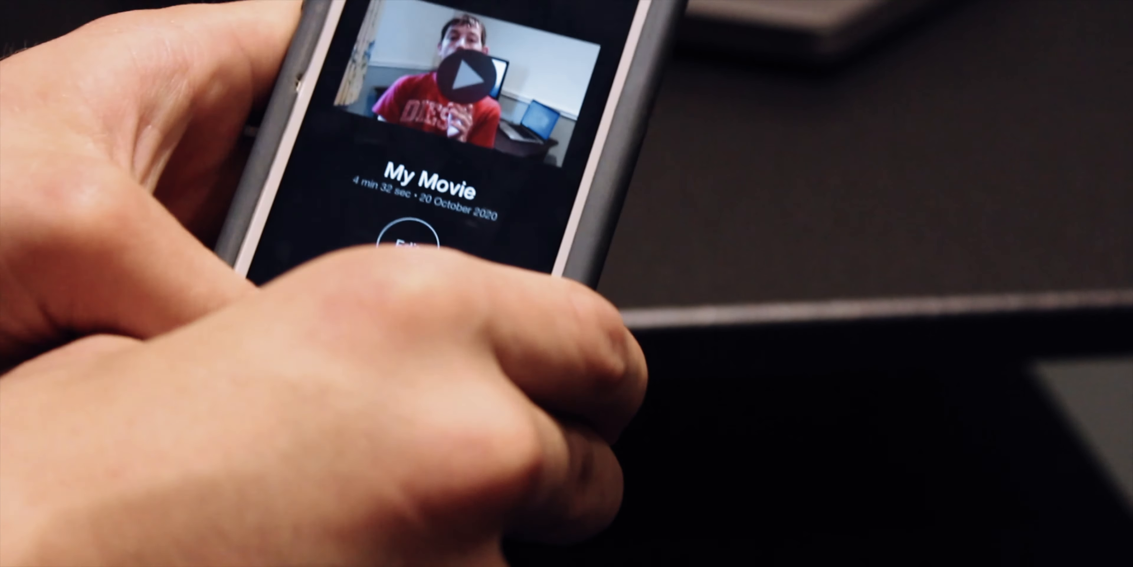